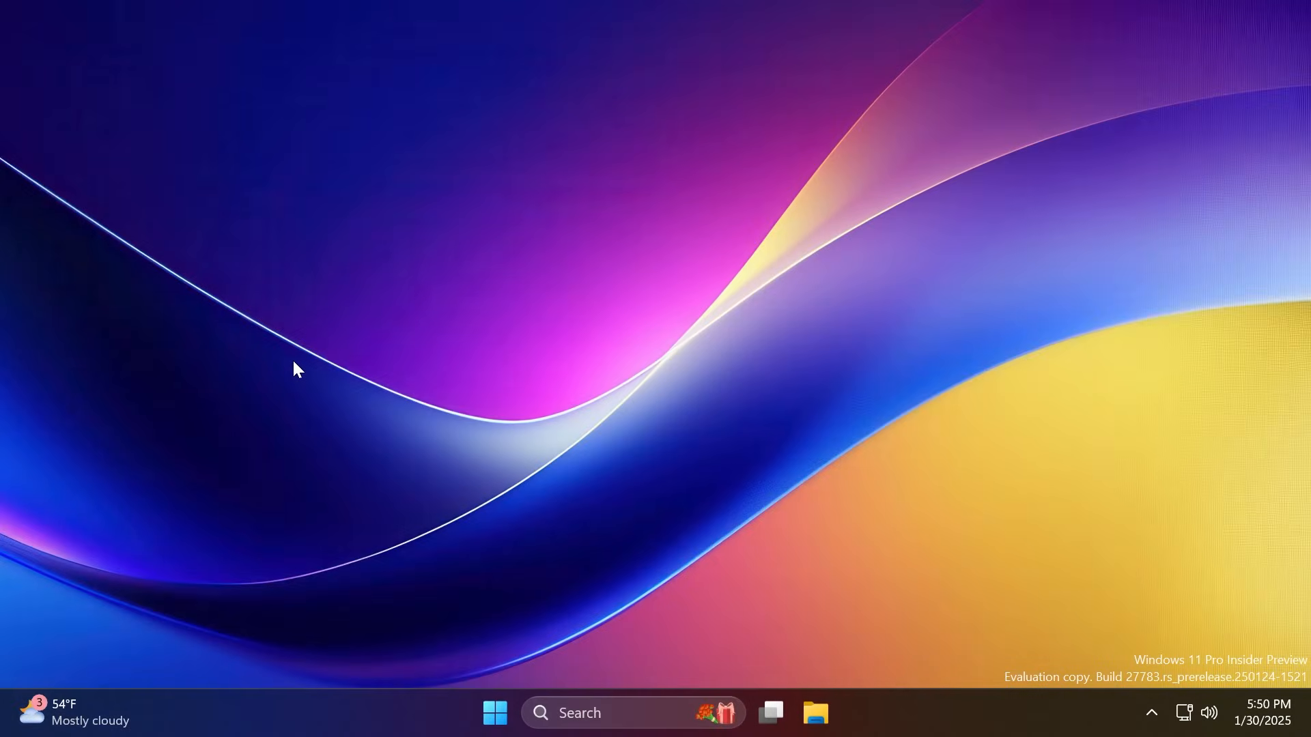
Check the Windows specifications in System About, then bring up File Explorer on its Home page.
click(494, 712)
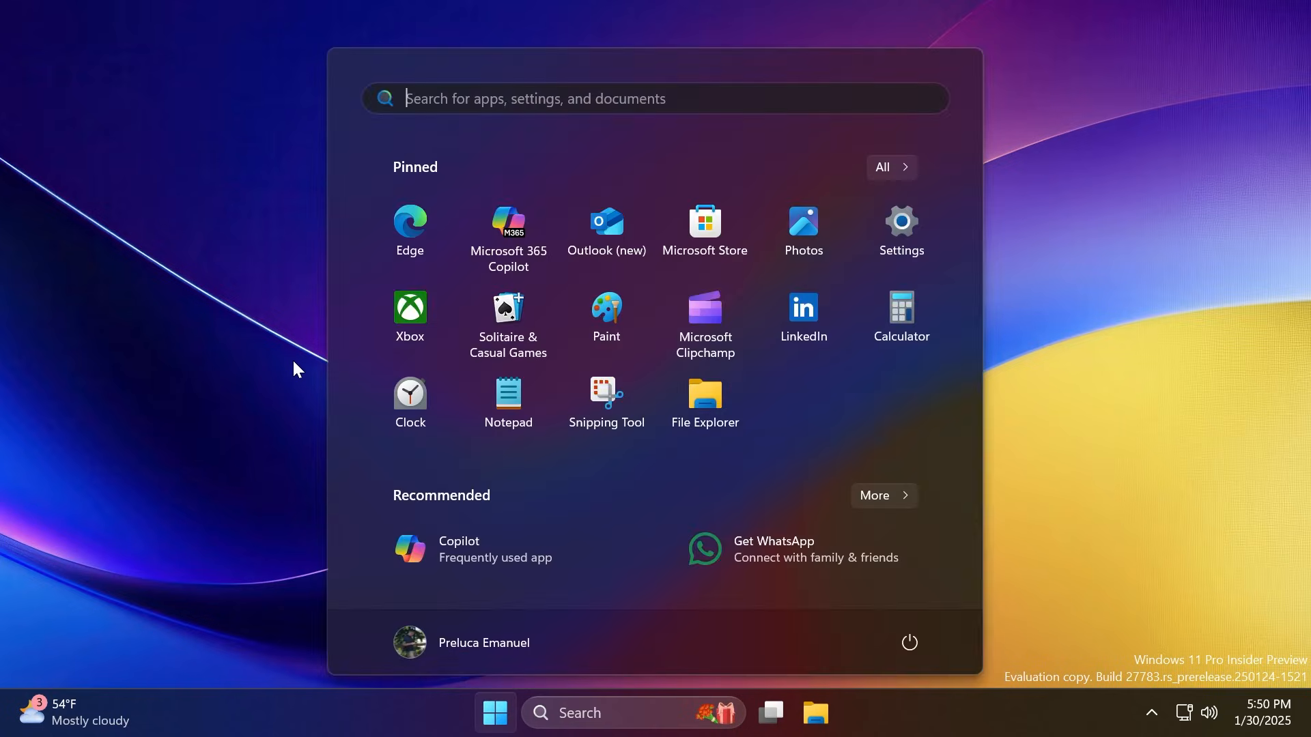
click(900, 229)
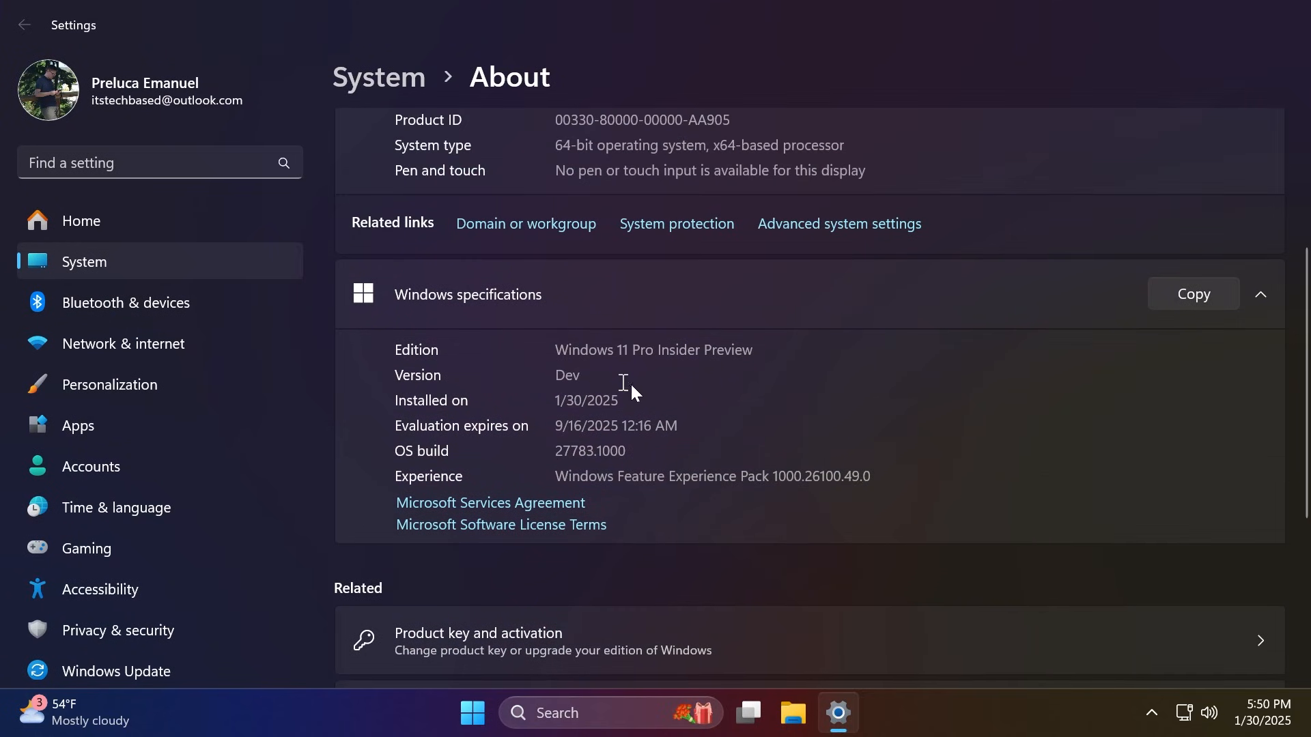
scroll(up, 3)
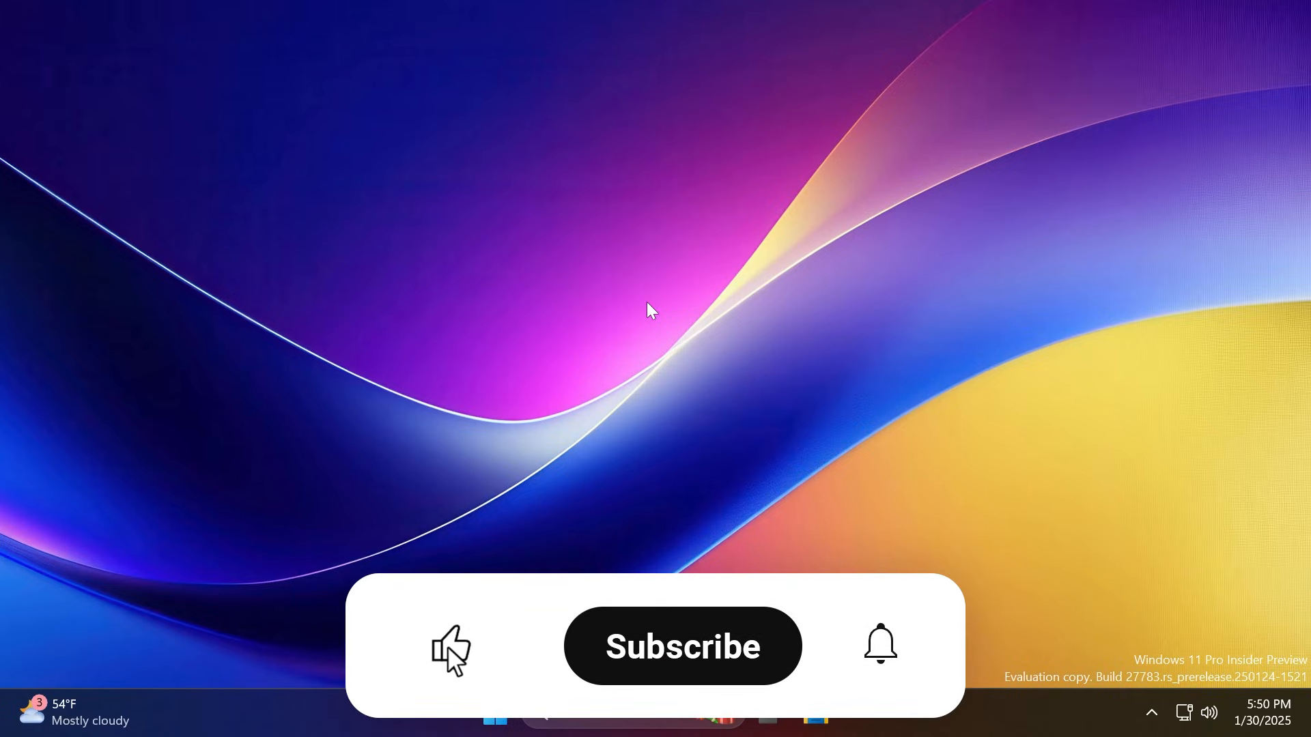
click(682, 646)
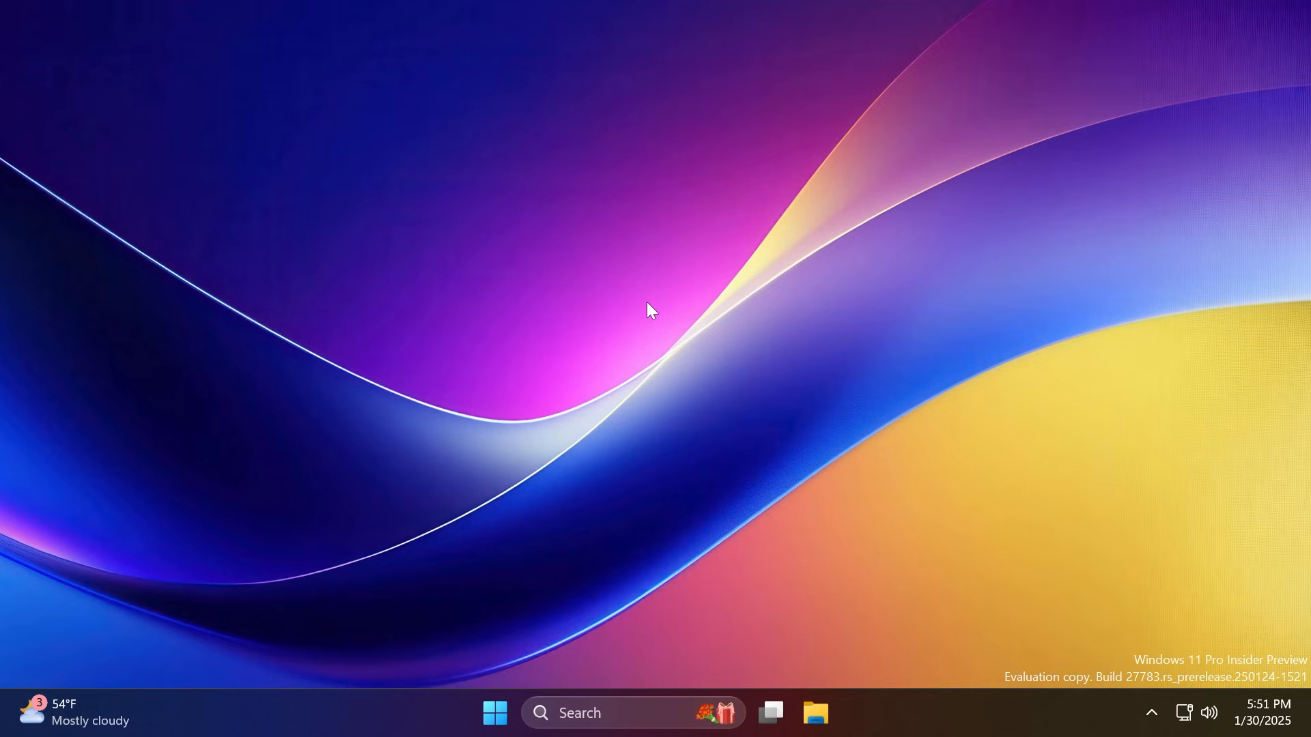
mouse_move(560, 378)
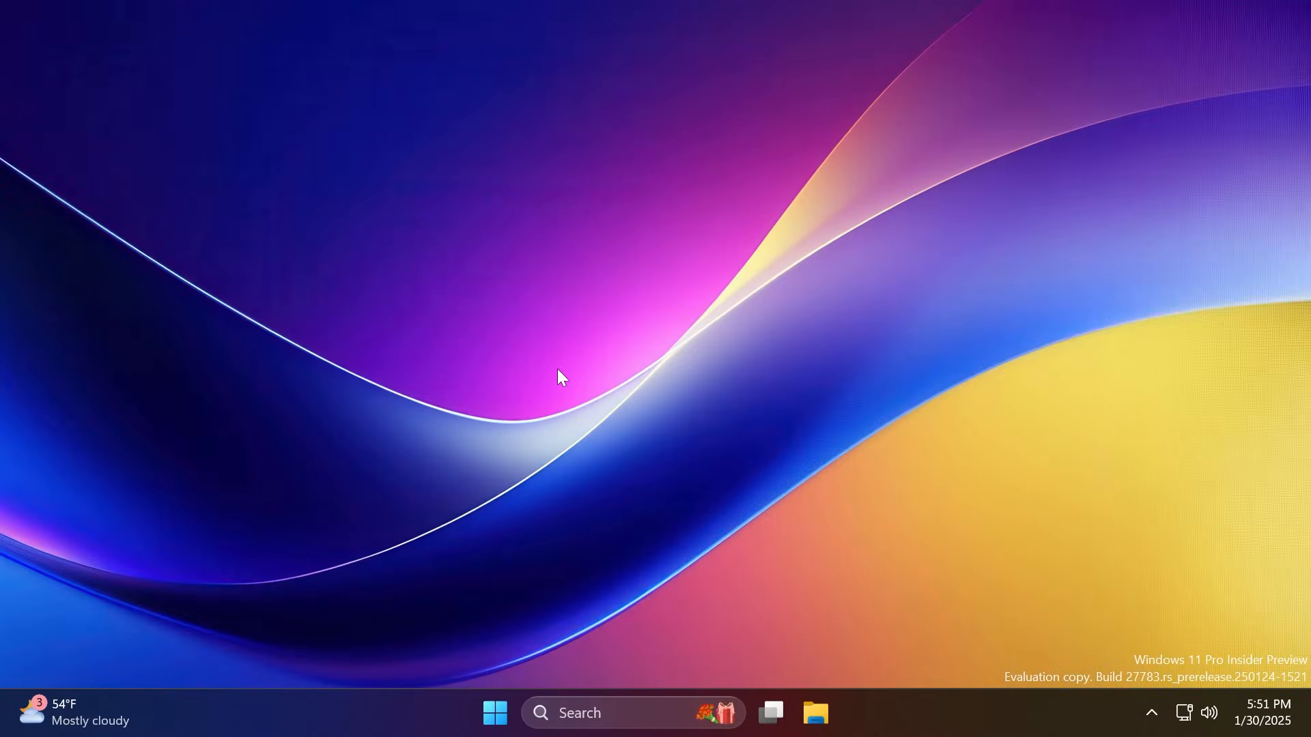
mouse_move(558, 373)
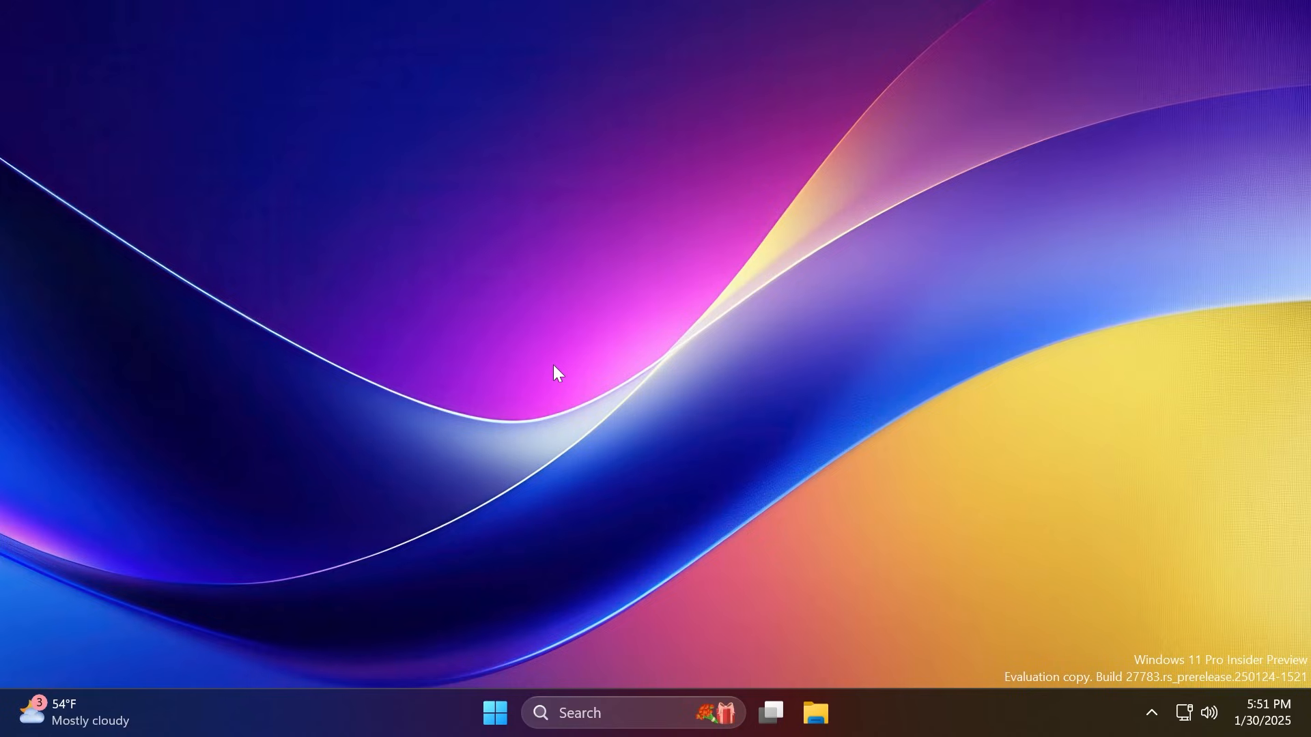
click(814, 713)
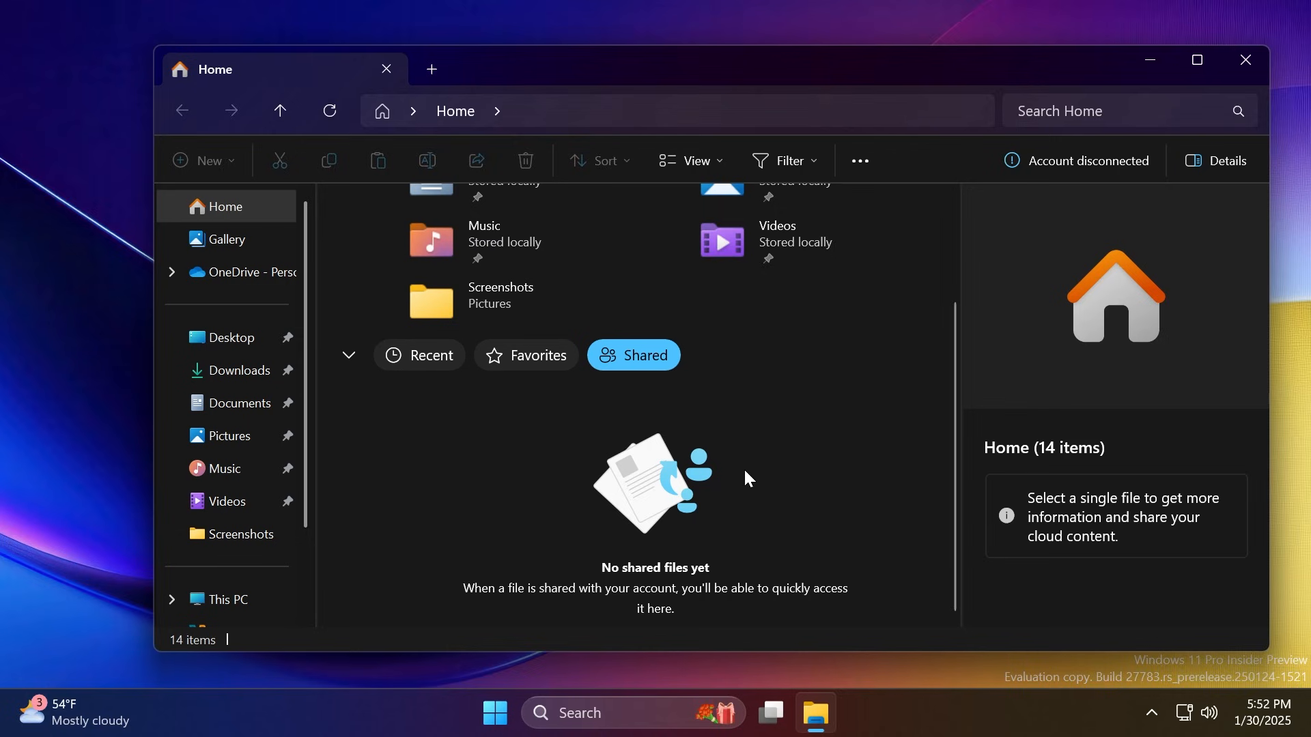
mouse_move(742, 480)
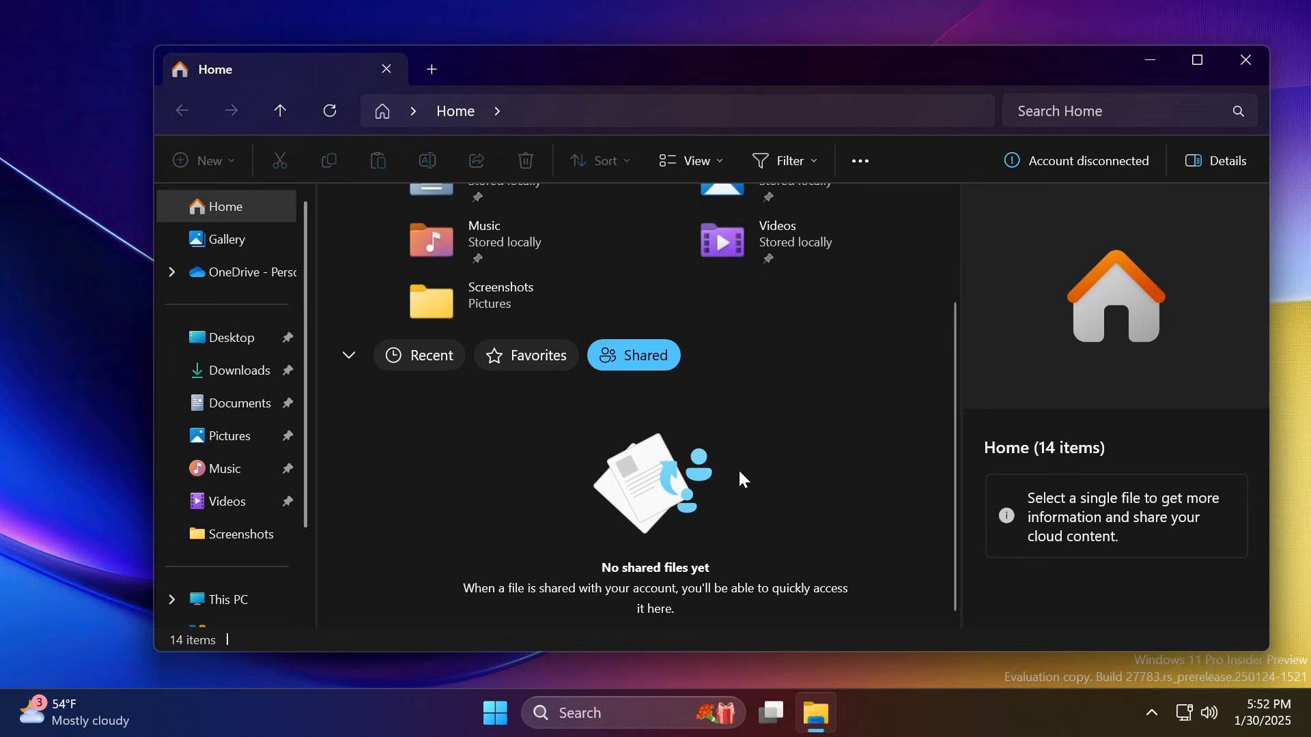
mouse_move(501, 467)
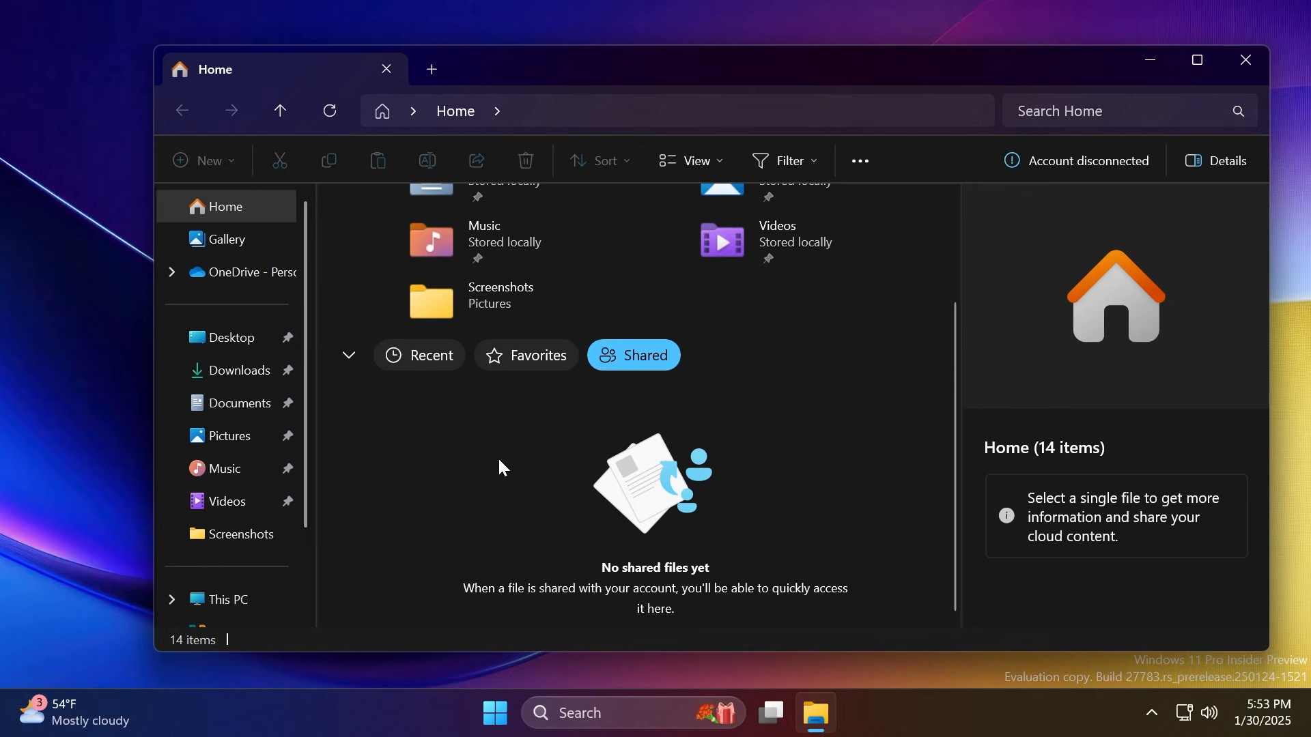
mouse_move(474, 472)
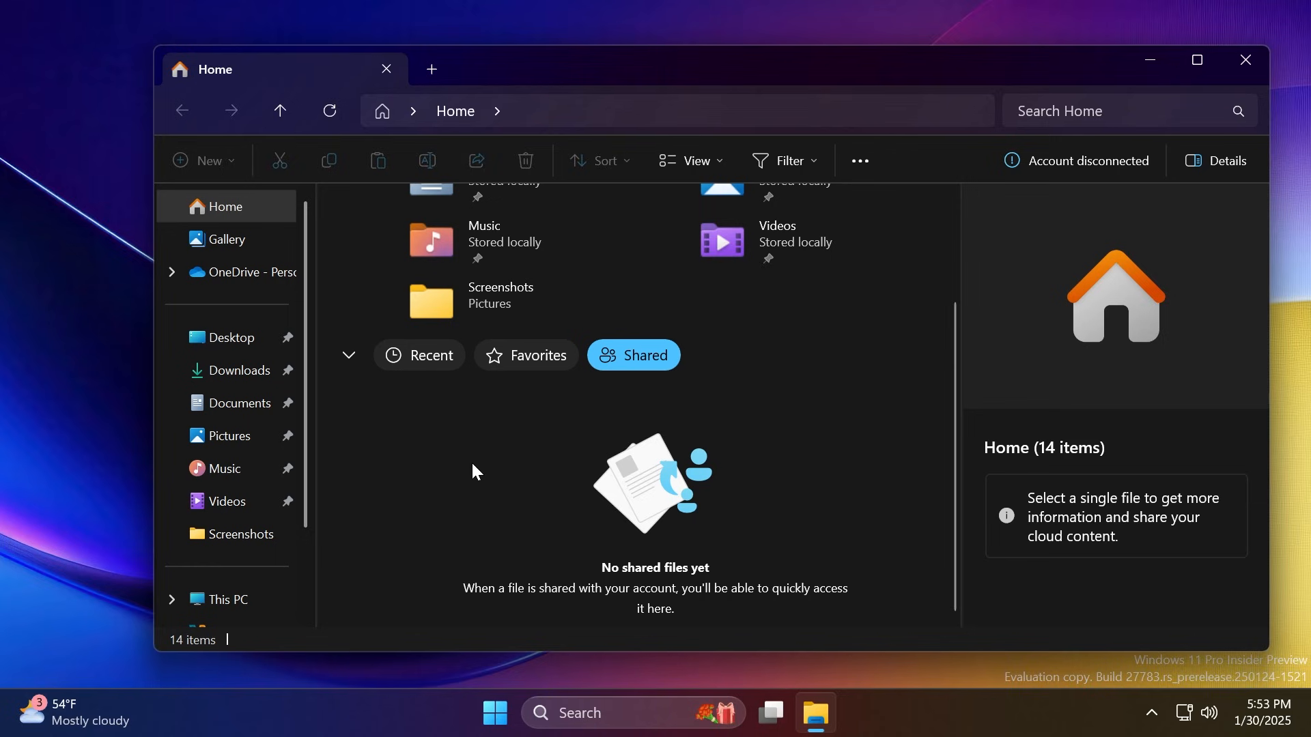
mouse_move(452, 480)
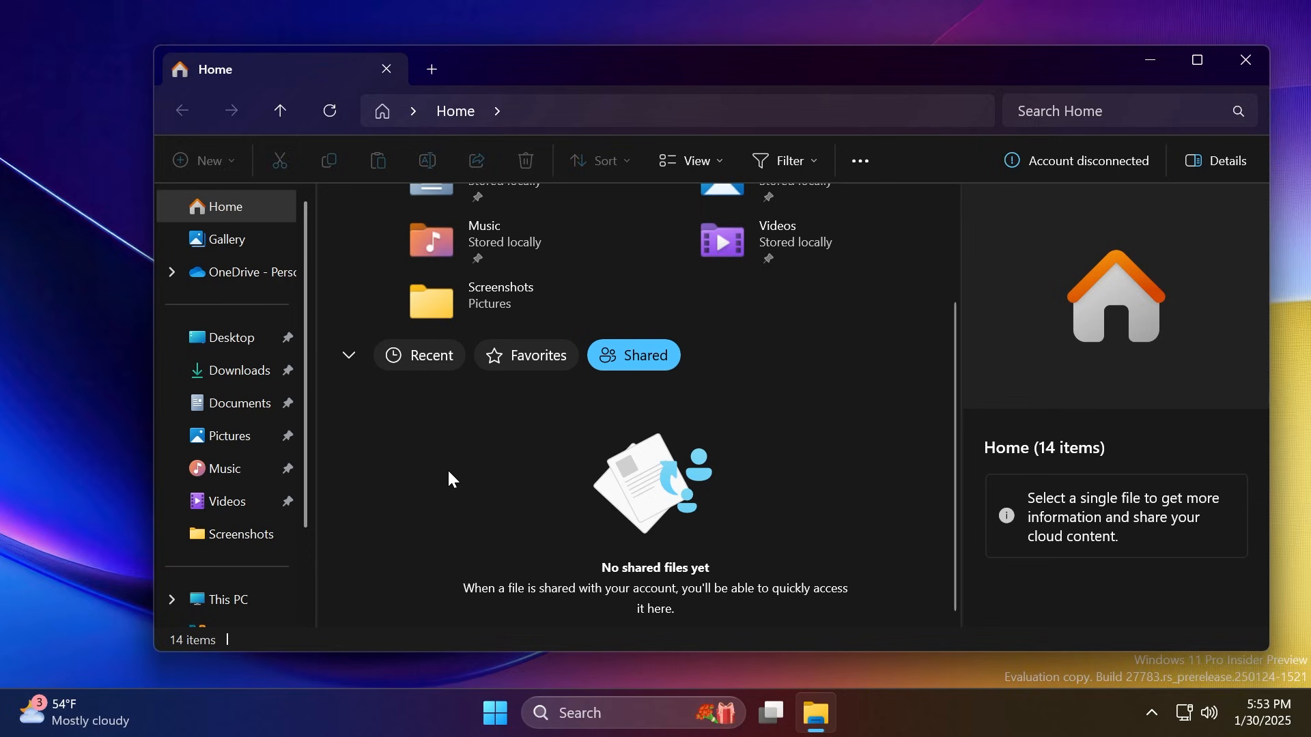
mouse_move(467, 478)
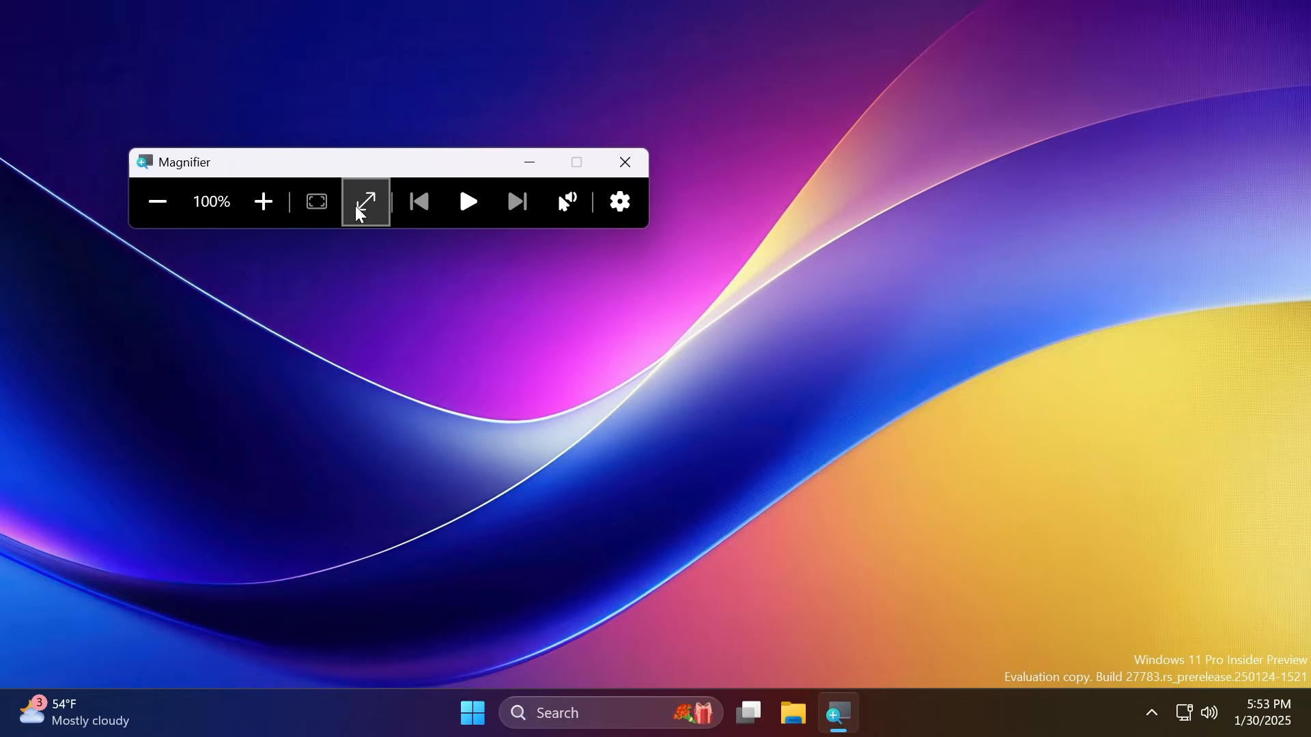
mouse_move(365, 202)
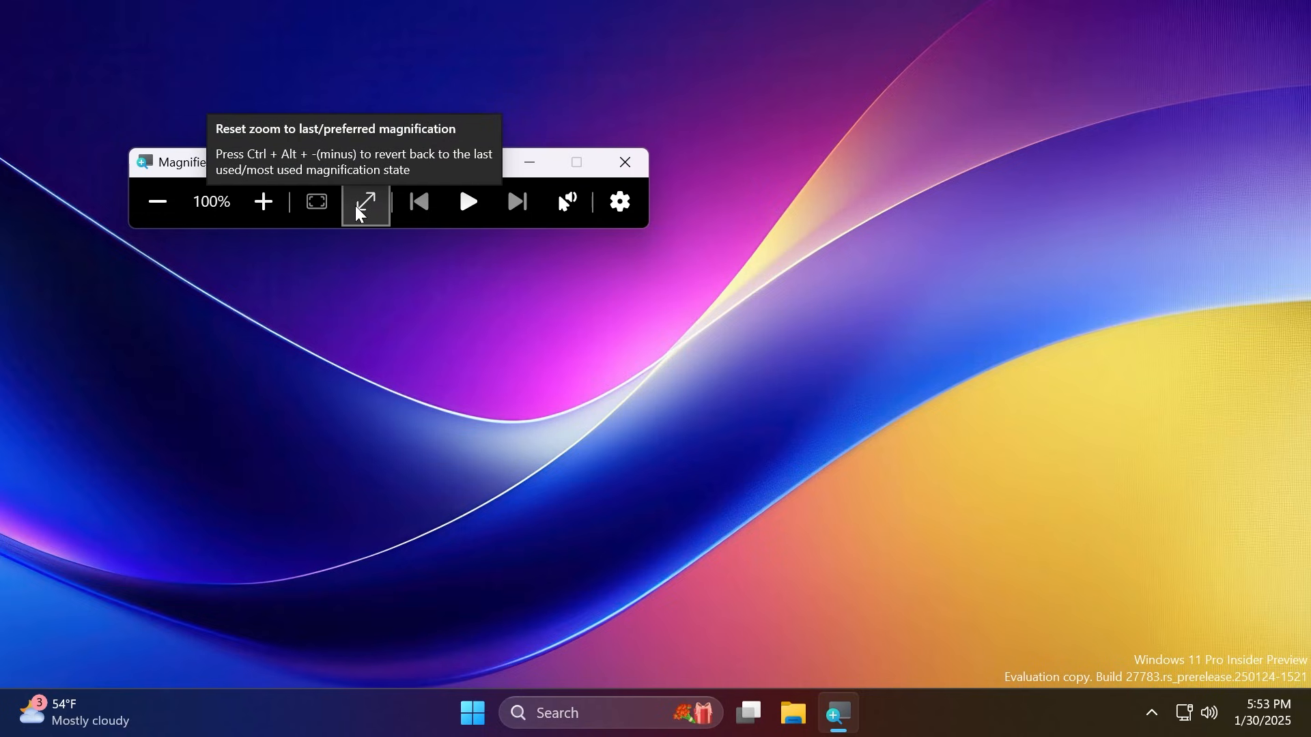
mouse_move(320, 222)
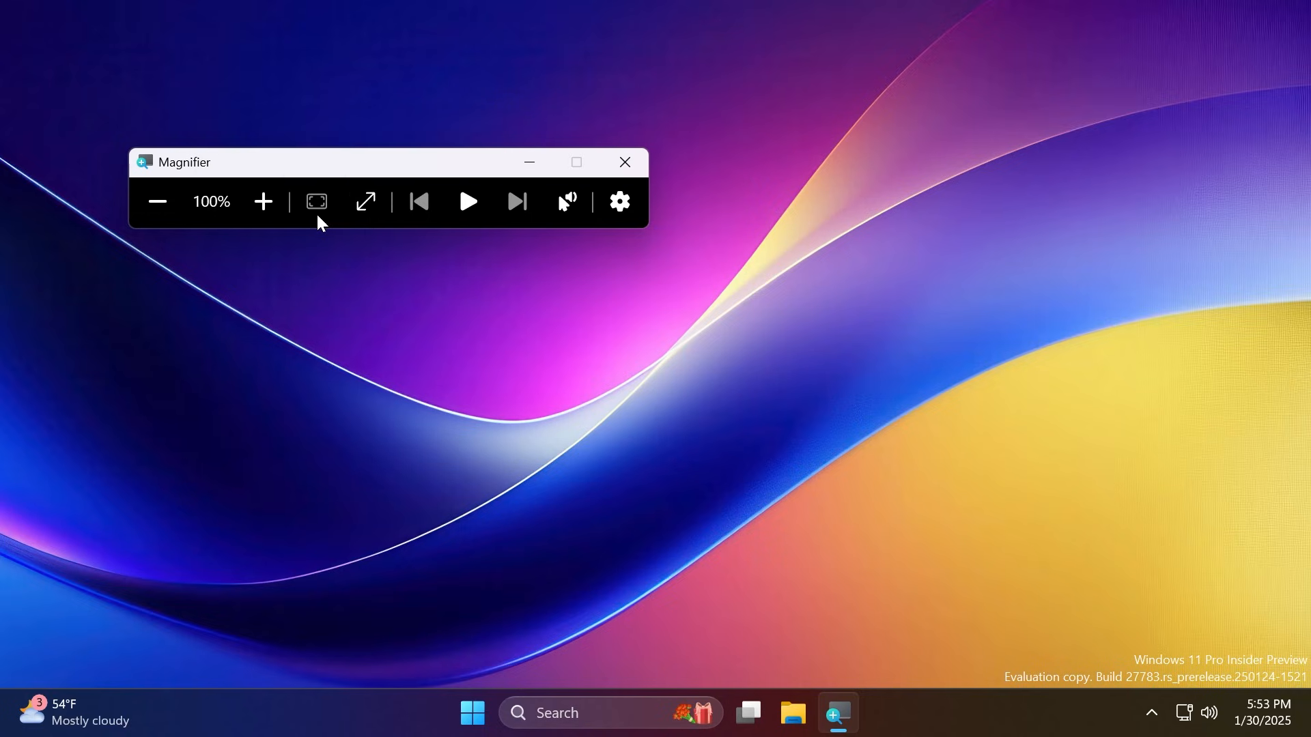
mouse_move(325, 232)
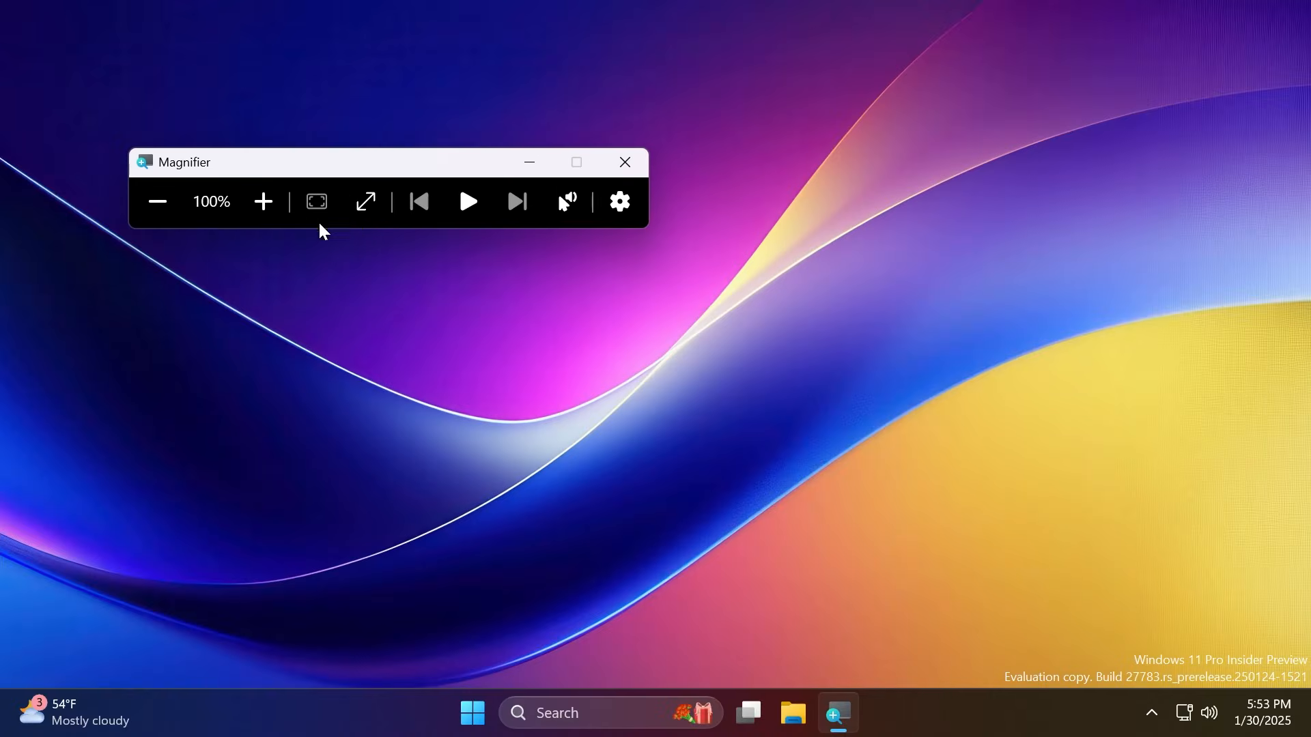
Close the Magnifier window, leaving the desktop clear.
click(624, 163)
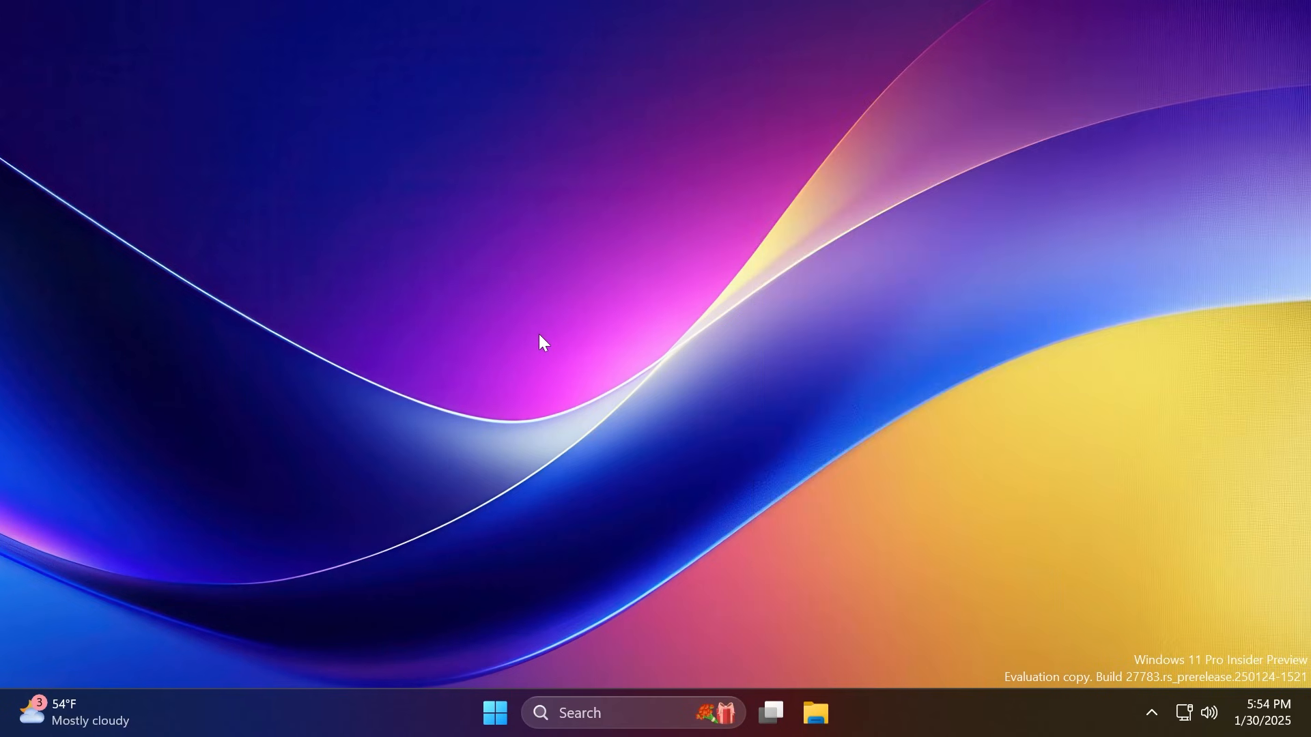
mouse_move(922, 721)
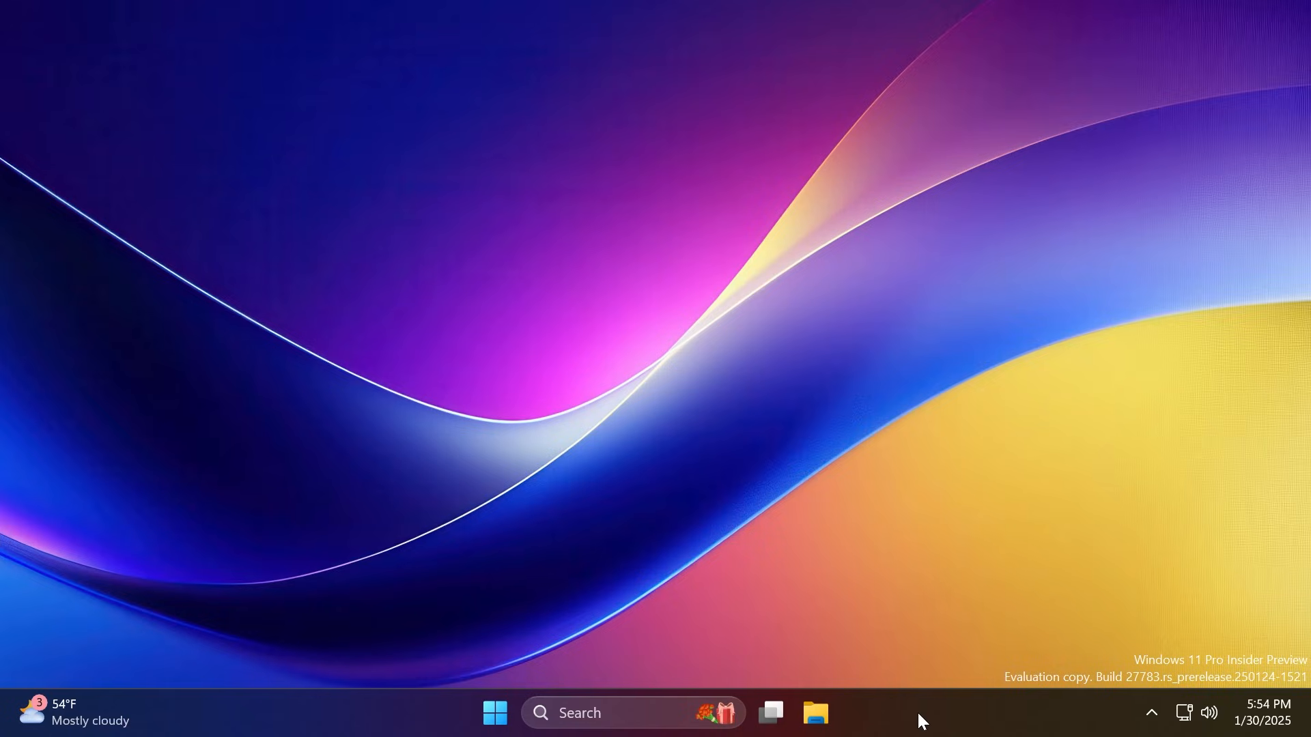
Launch a new File Explorer window from the taskbar and close it.
click(816, 713)
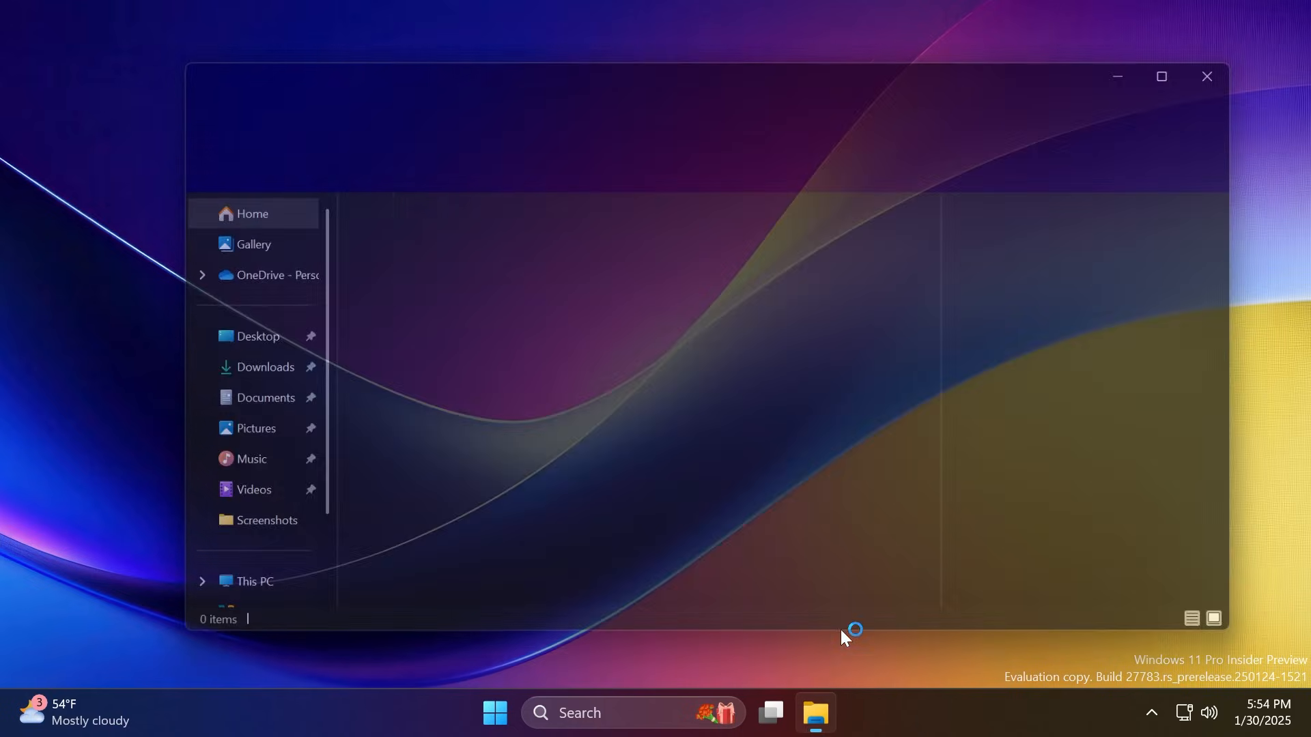
click(1205, 76)
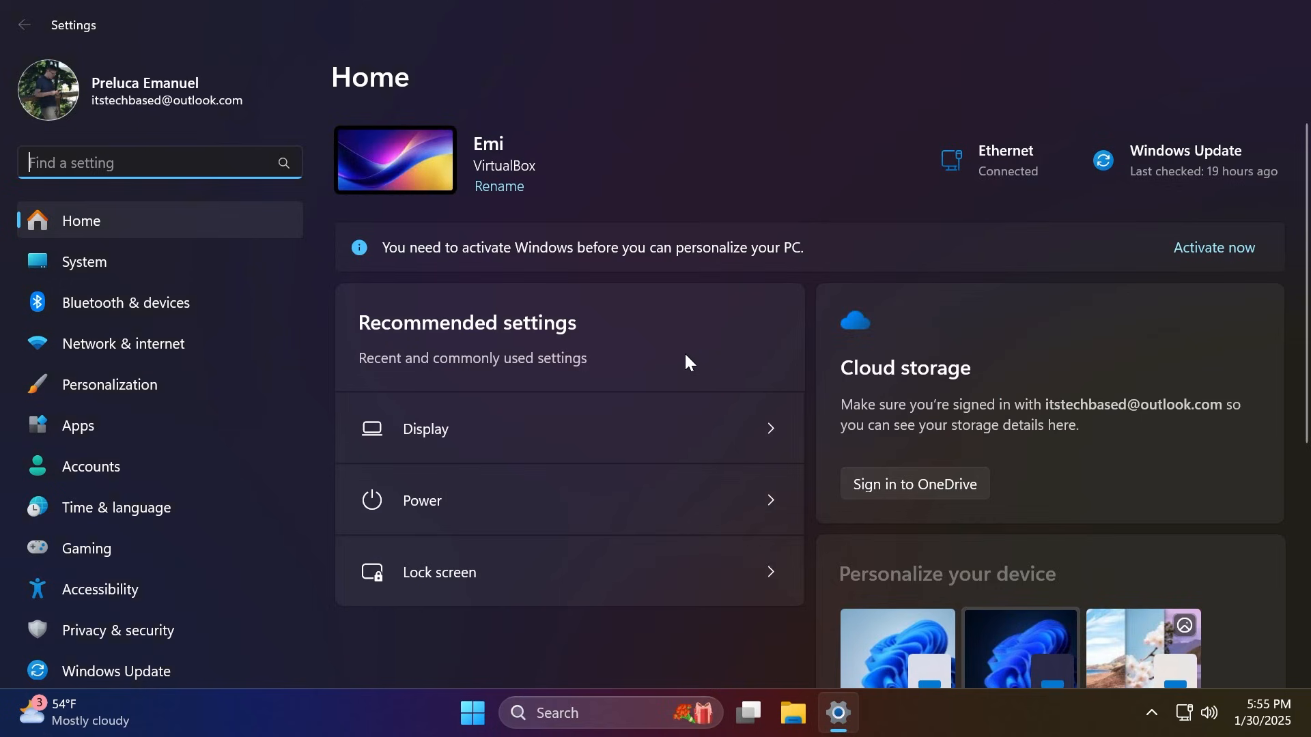
mouse_move(654, 382)
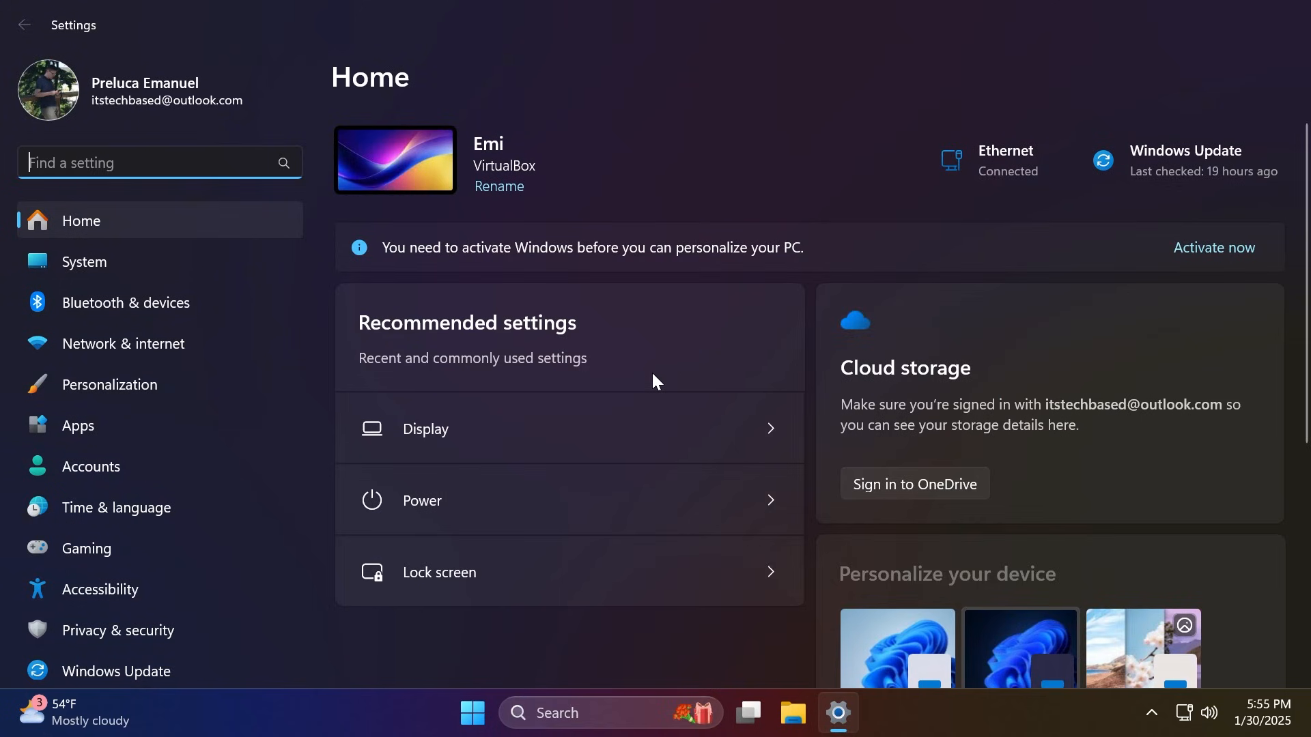
Look around Settings Home before closing the window.
click(83, 262)
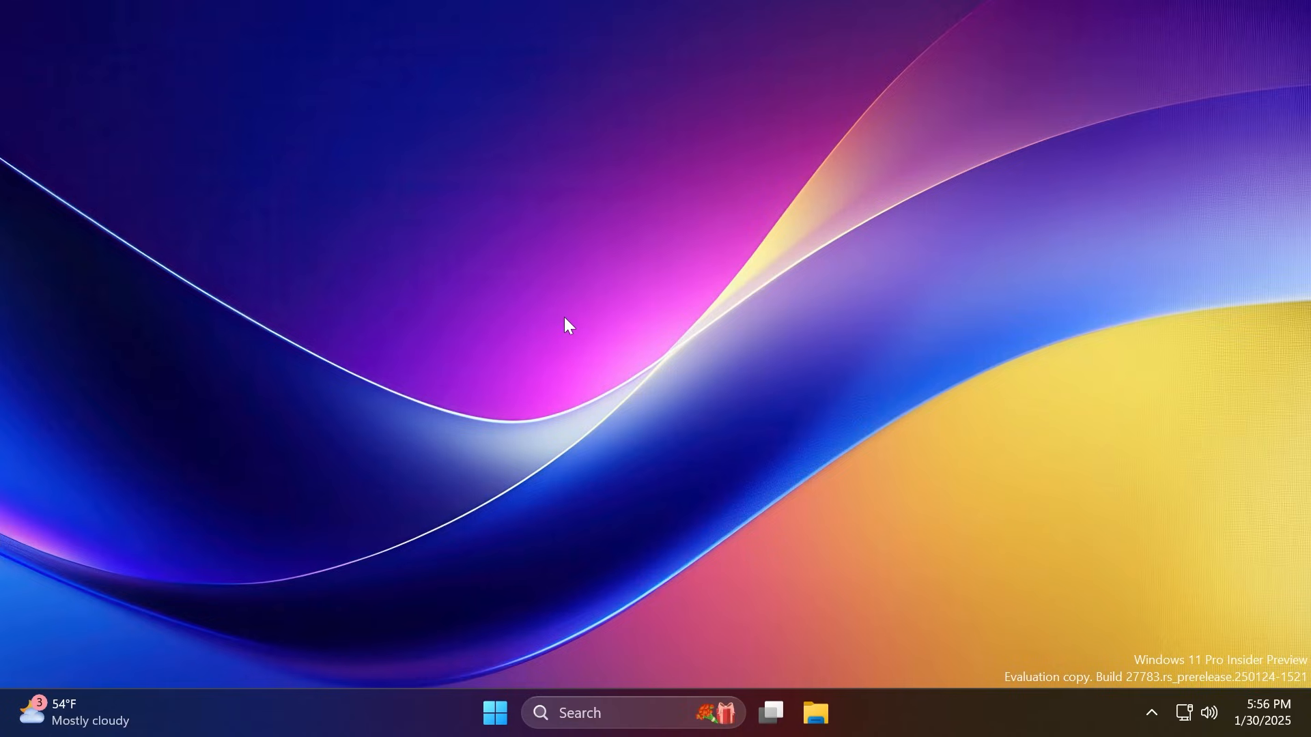
mouse_move(452, 243)
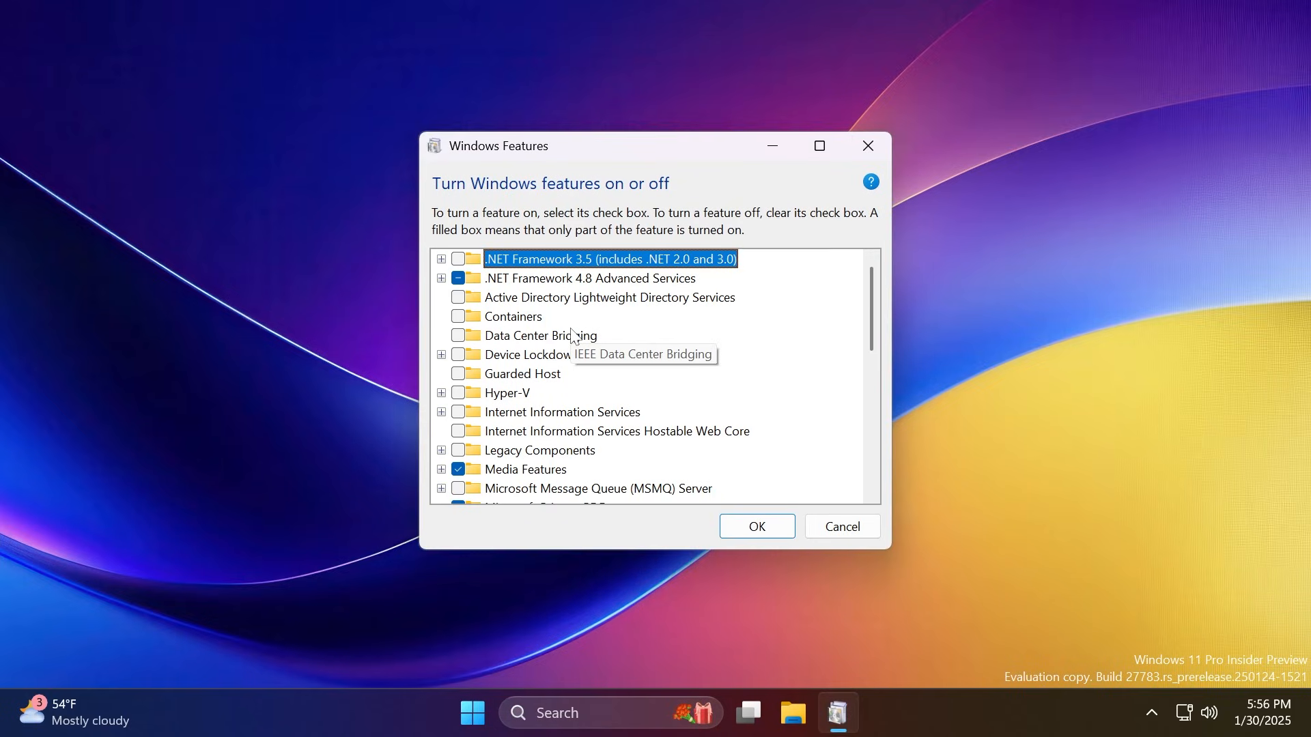
scroll(down, 3)
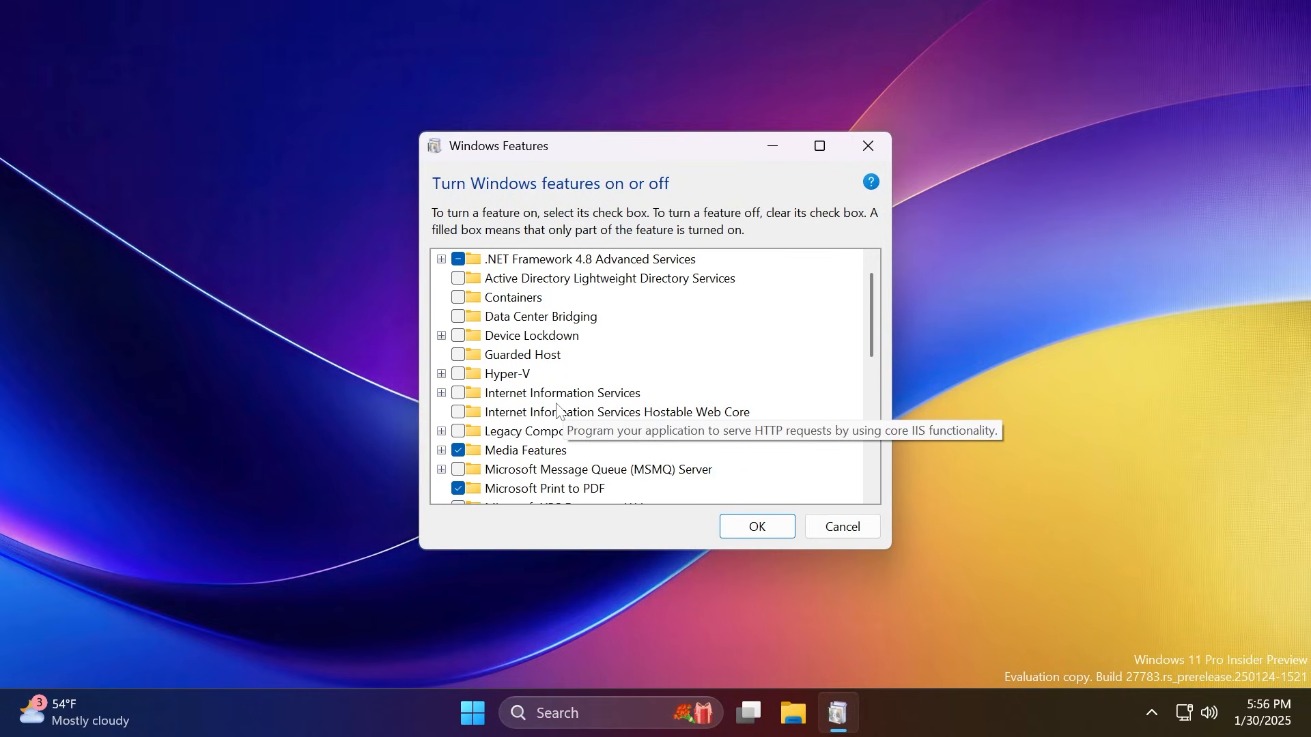
mouse_move(498, 386)
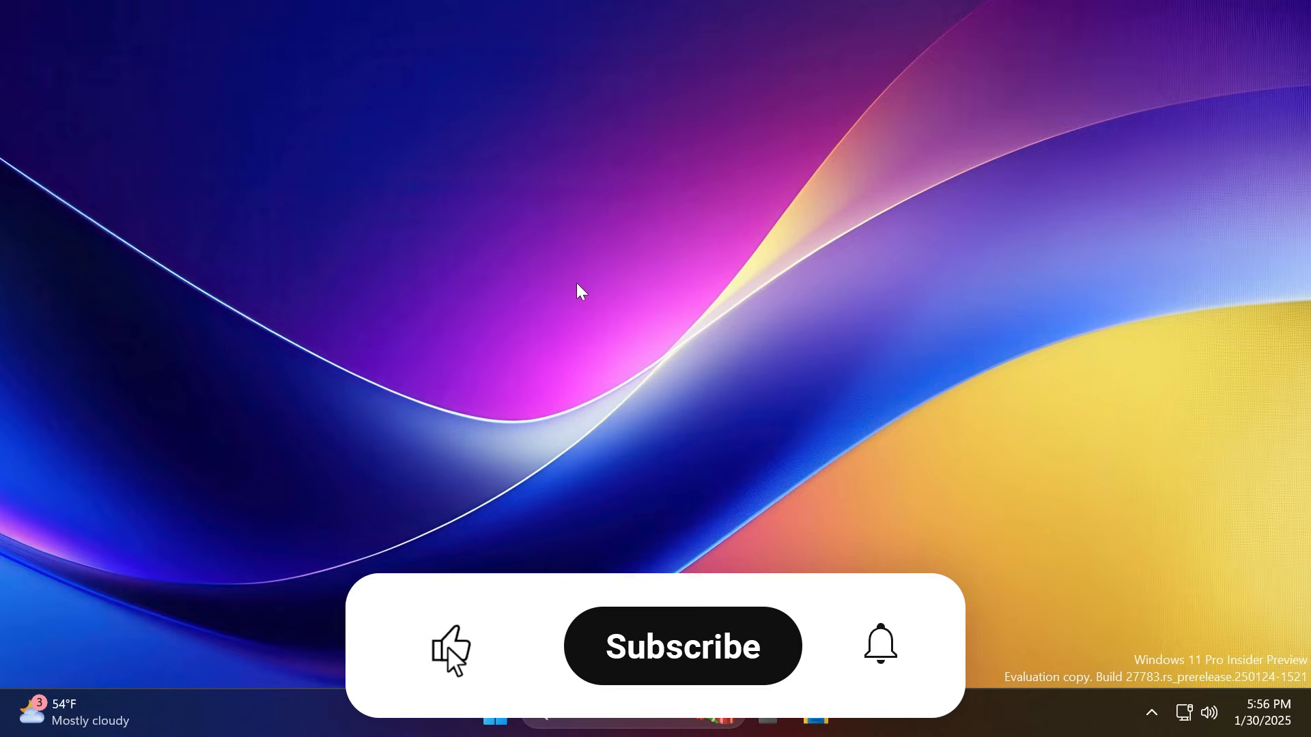
click(681, 645)
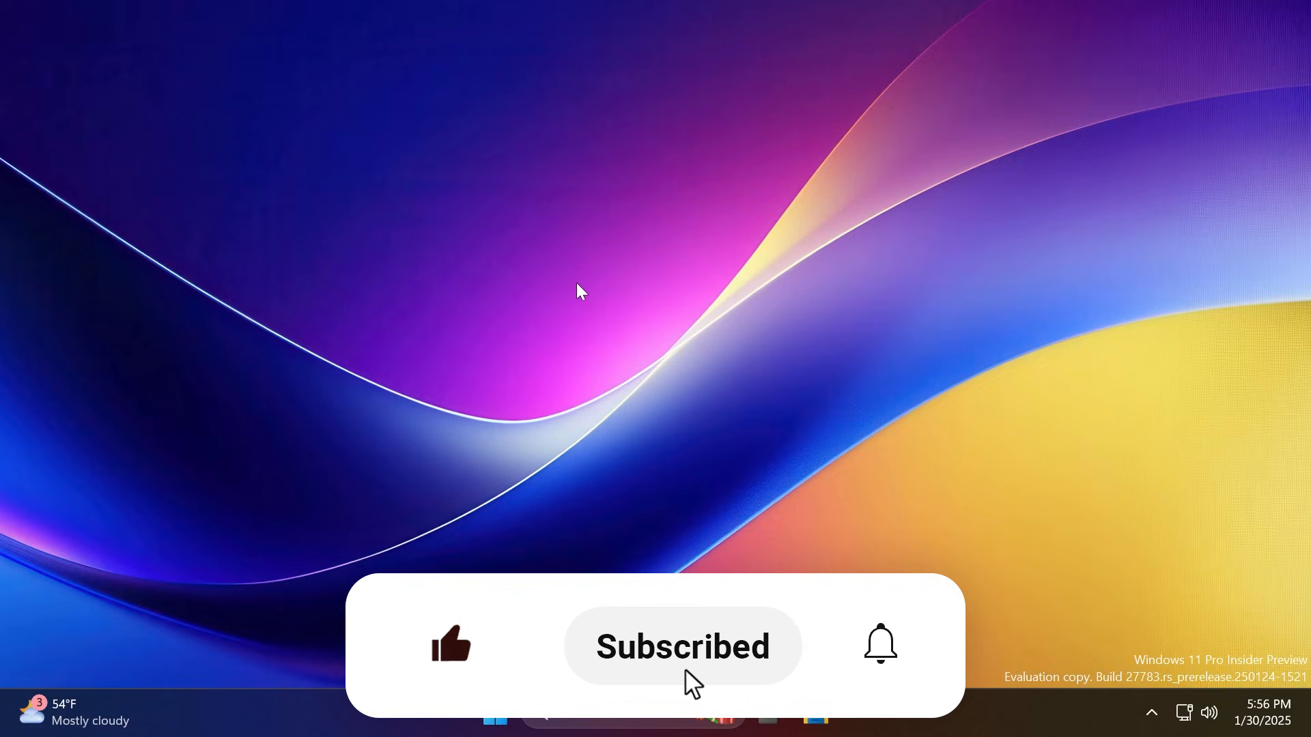
click(880, 643)
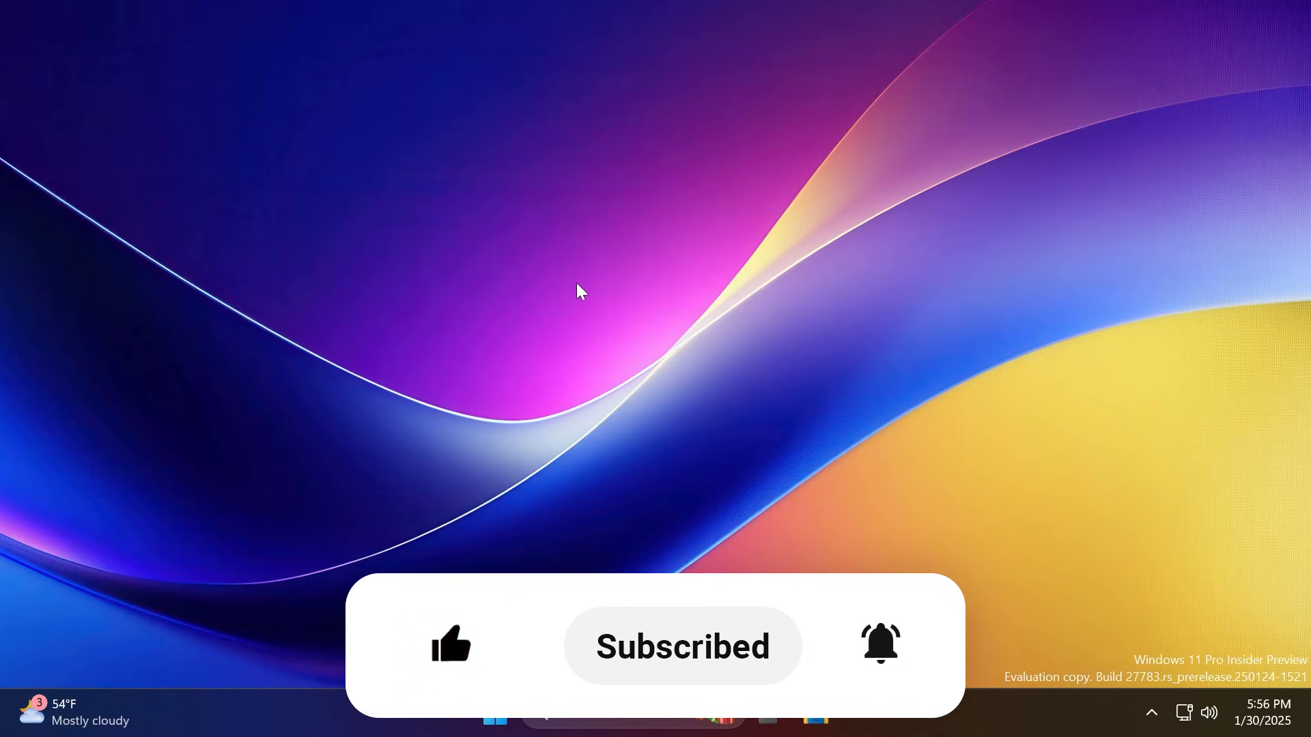